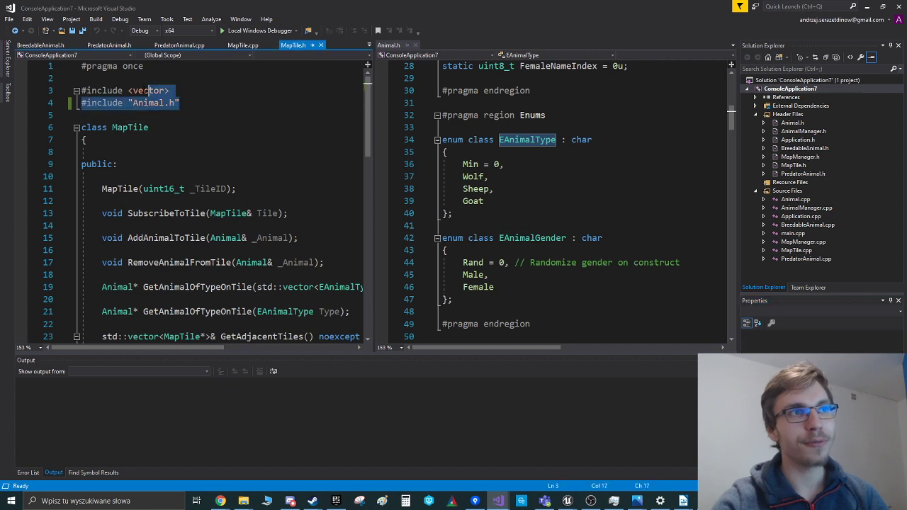
# - Check Animal's uses in MapTile.h, then overwrite #include "Animal.h" with 'class Animal;'
pyautogui.click(213, 115)
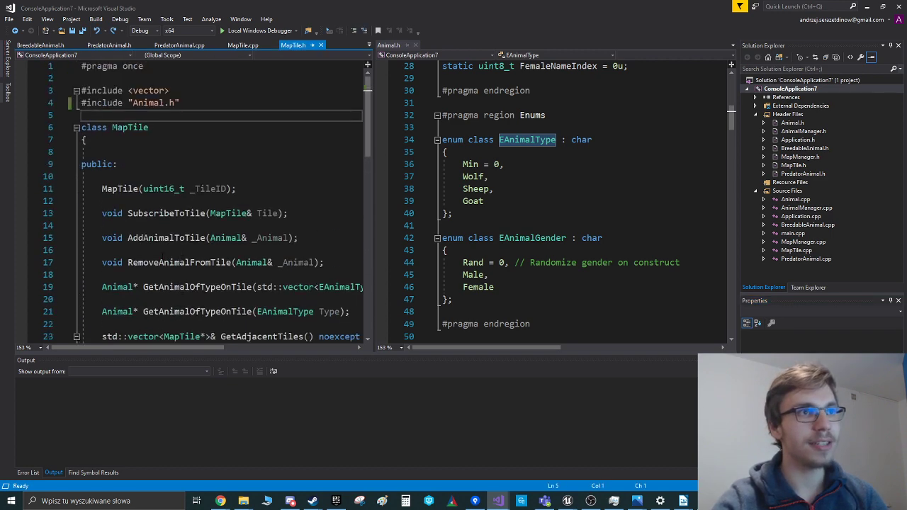
pyautogui.doubleClick(226, 237)
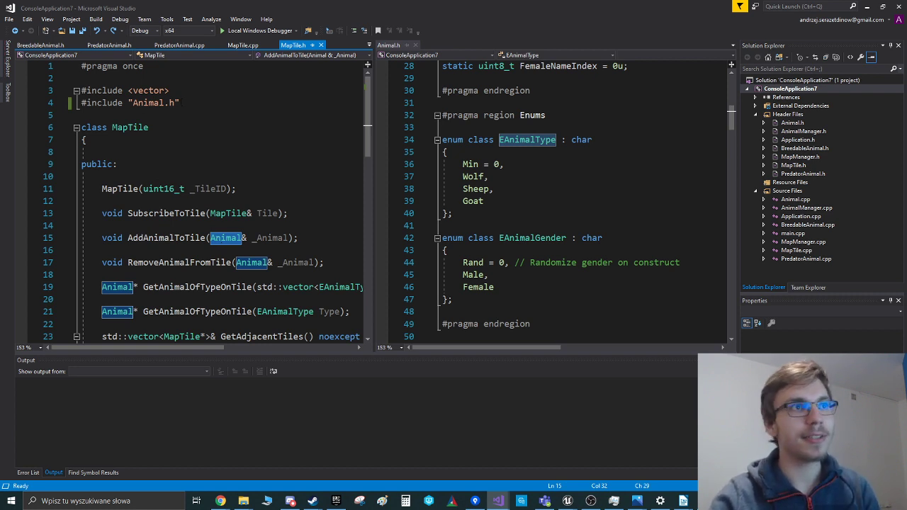
pyautogui.click(129, 103)
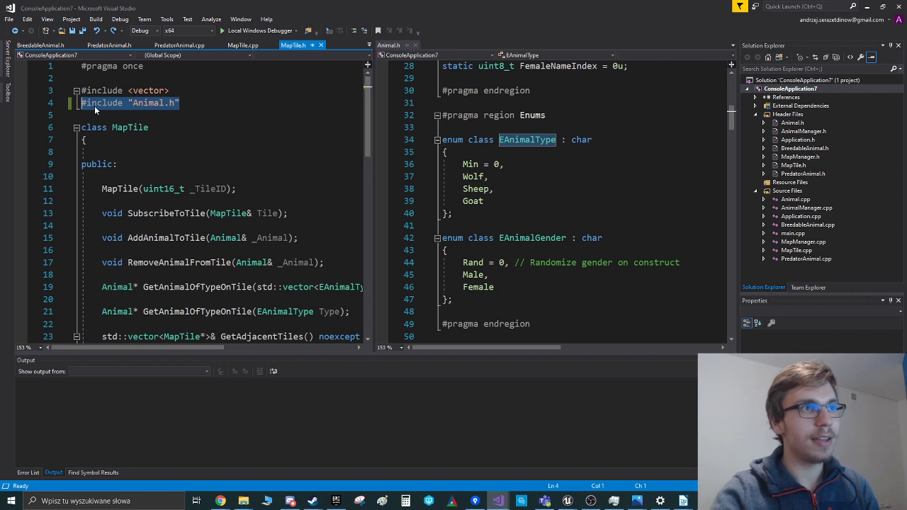
pyautogui.write('class AN')
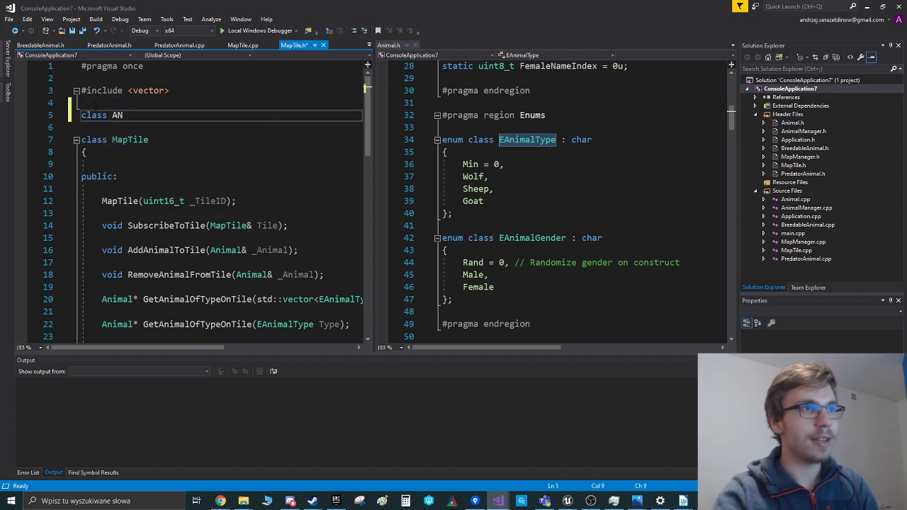
pyautogui.write('imak')
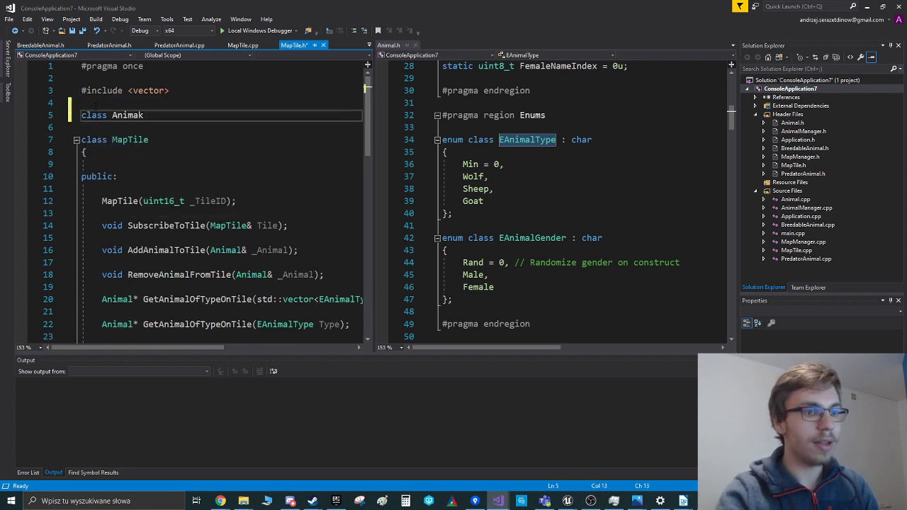
pyautogui.write('Animal;')
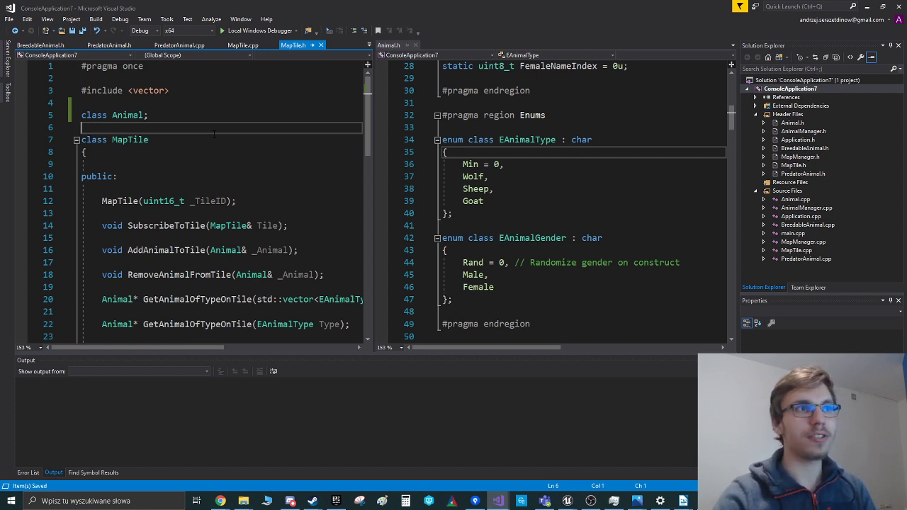
# - Add 'enum class EAnimalType : char;' below the class Animal declaration
pyautogui.write('enum class')
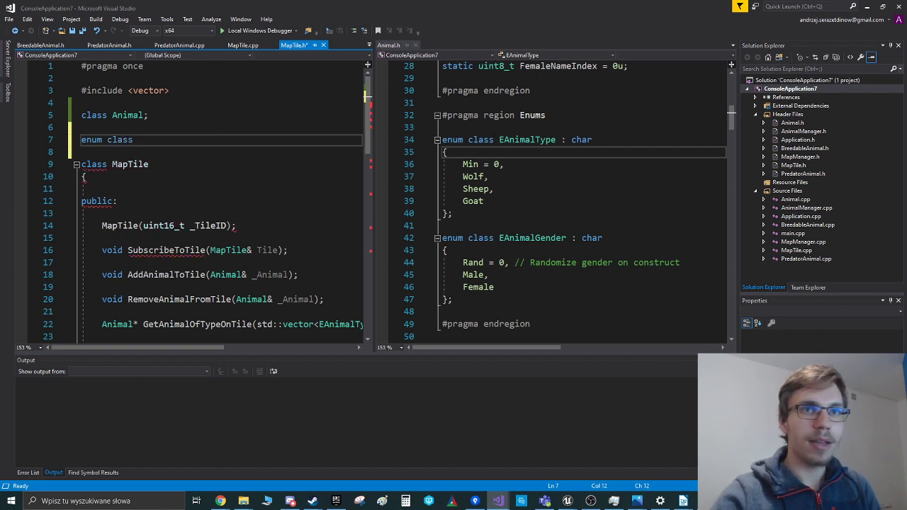
pyautogui.write('EAnimalType')
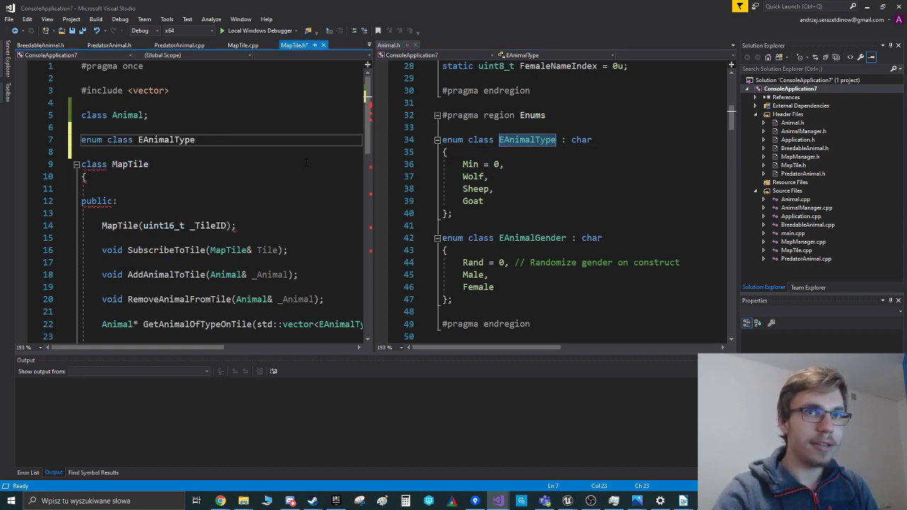
pyautogui.write(': char;')
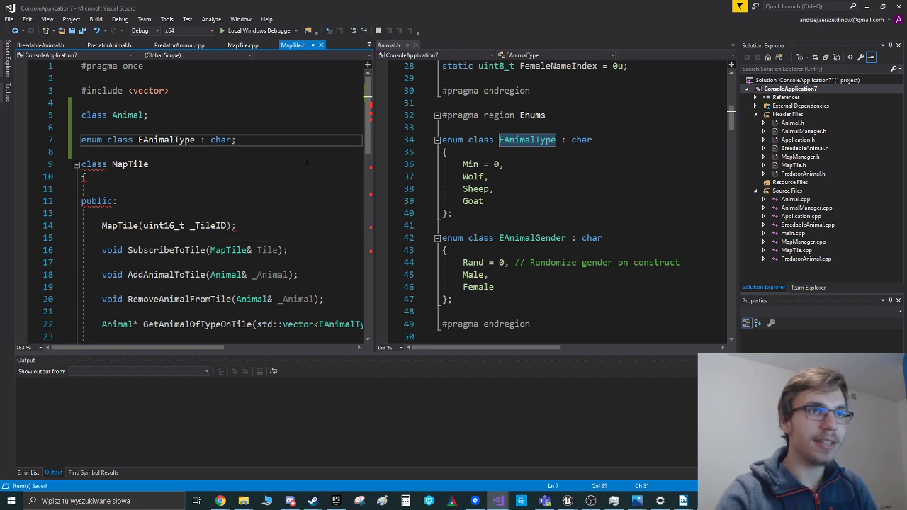
pyautogui.doubleClick(221, 139)
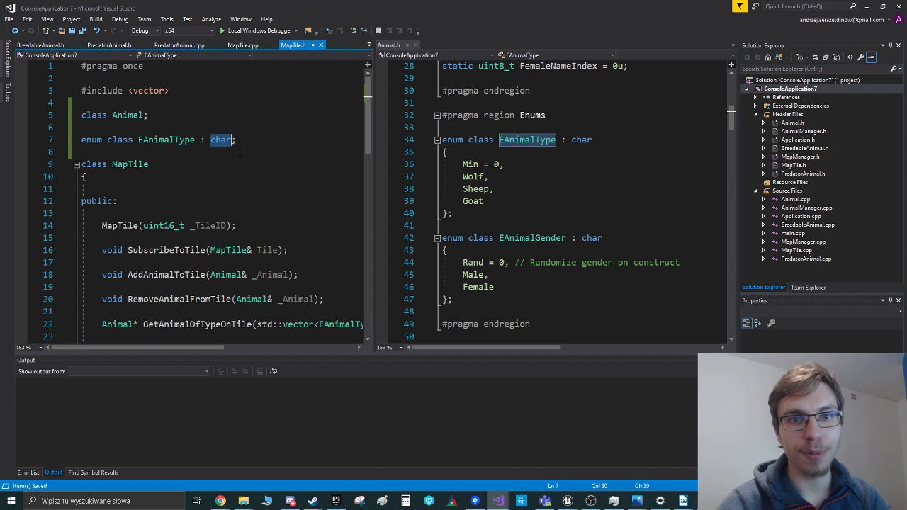
# - Add #include "Animal.h" to MapTile.cpp, then scroll back through MapTile.h
pyautogui.click(244, 45)
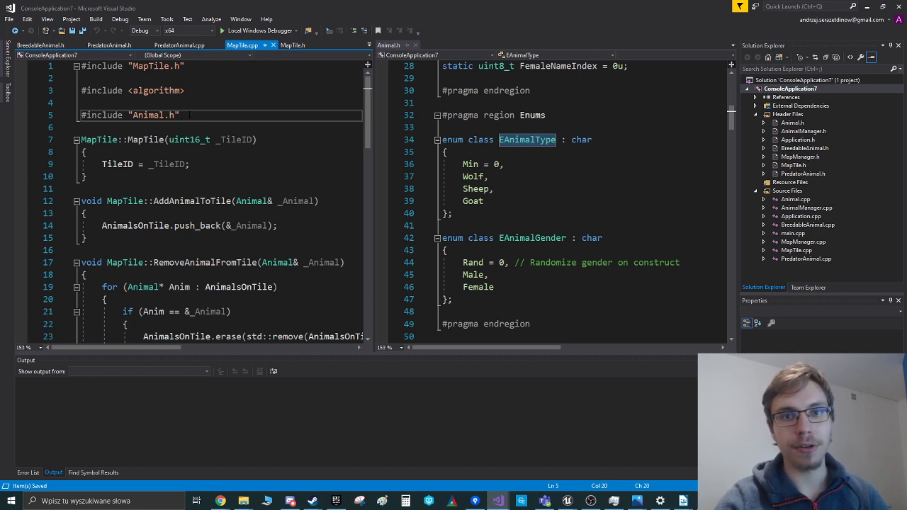
pyautogui.click(293, 45)
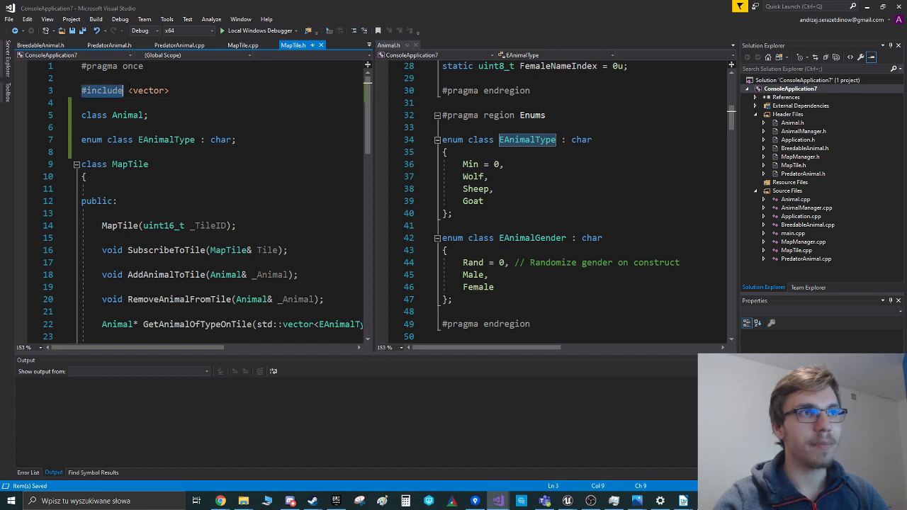
pyautogui.scroll(-3)
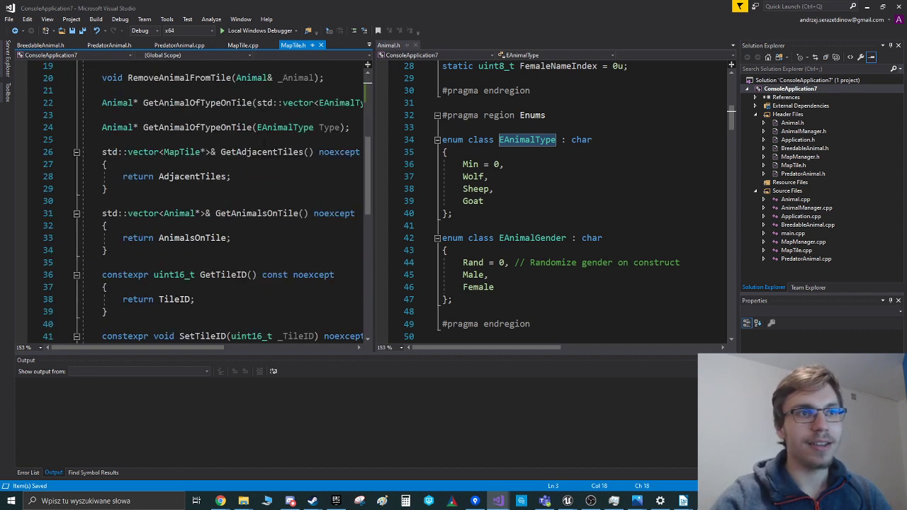